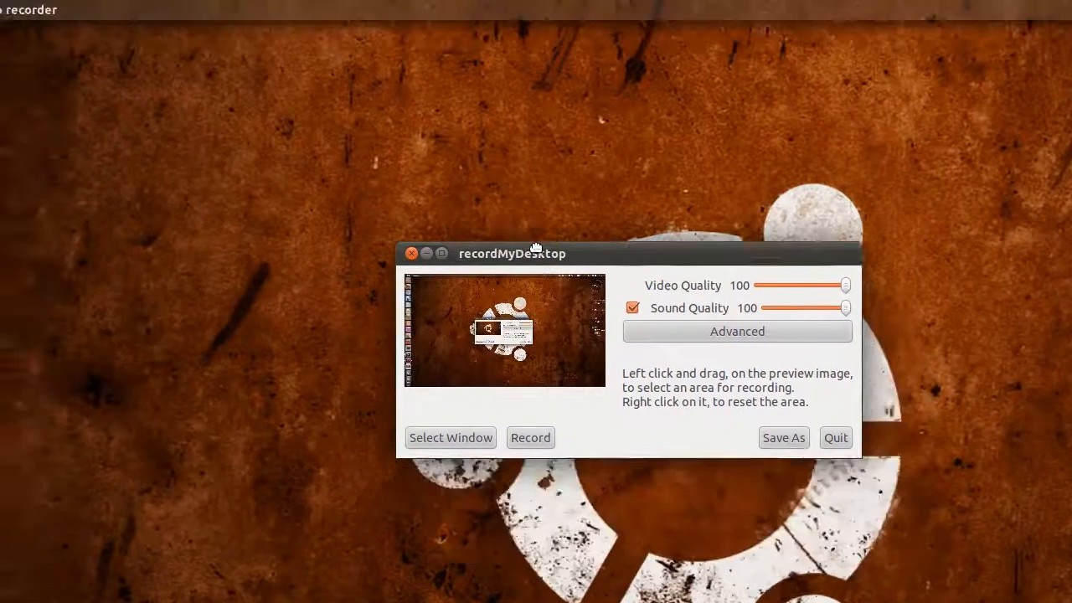
Step: Drag the recordMyDesktop window up, back to the middle, then aside to close it
drag(536, 254, 429, 31)
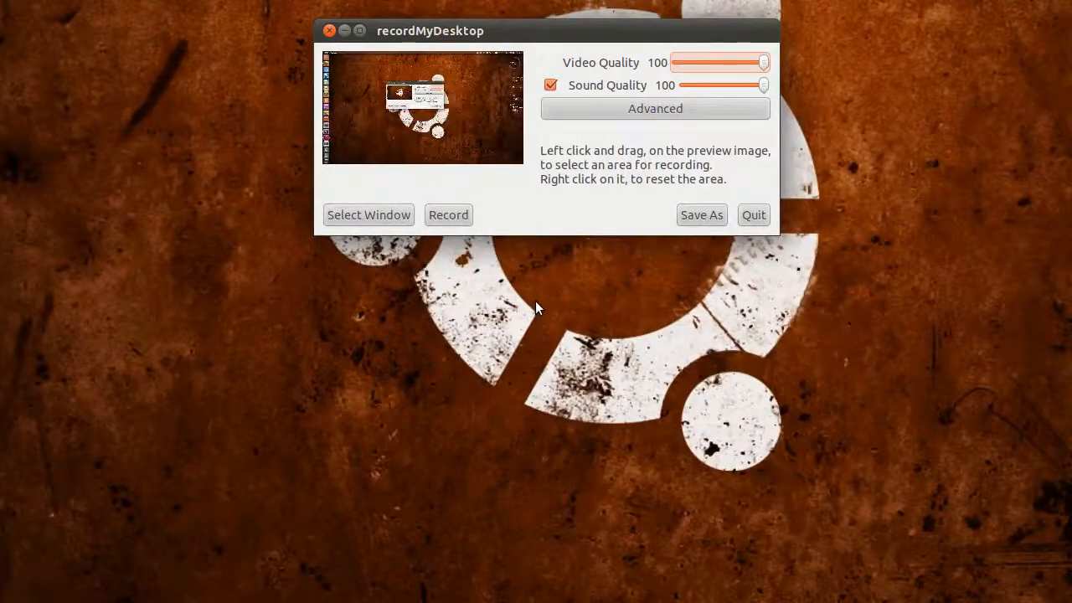
drag(430, 30, 441, 140)
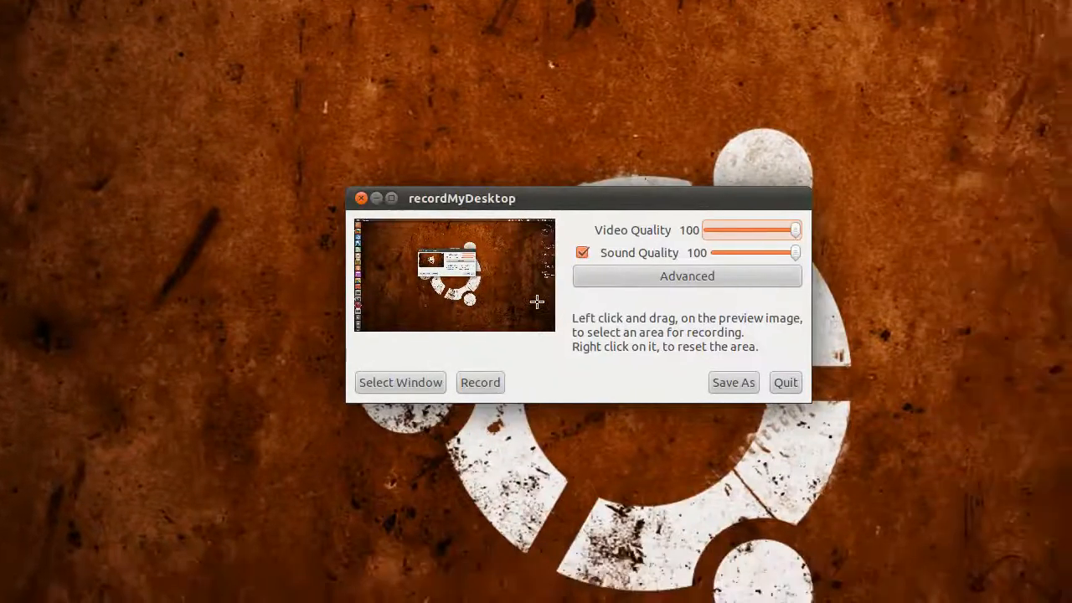
drag(462, 198, 534, 230)
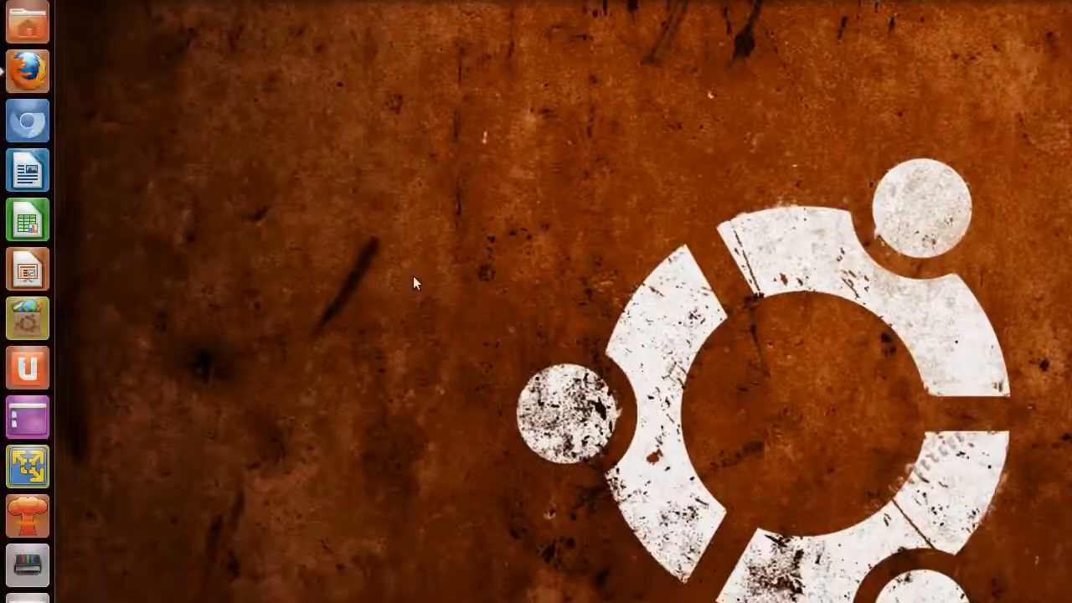
Step: Launch Firefox and scroll the recordMyDesktop man page down to its OPTIONS section
click(28, 70)
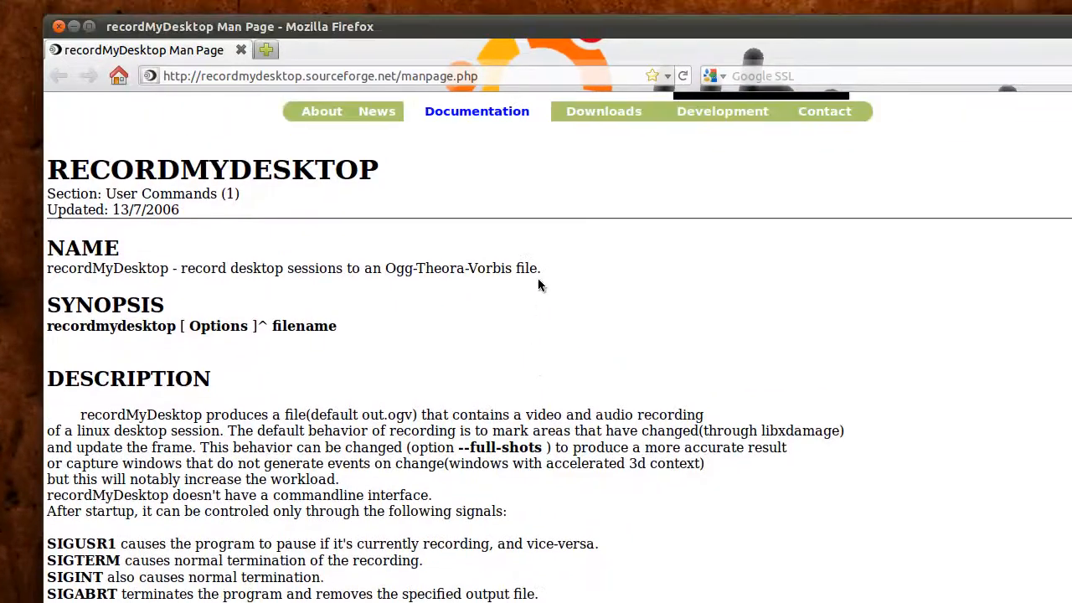
scroll(down, 3)
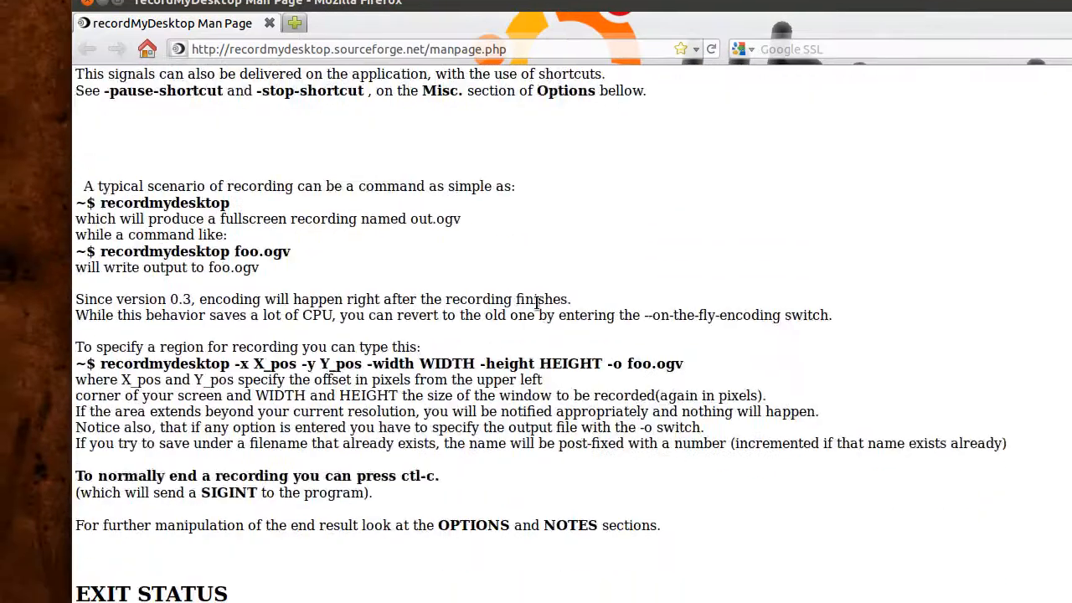
scroll(down, 3)
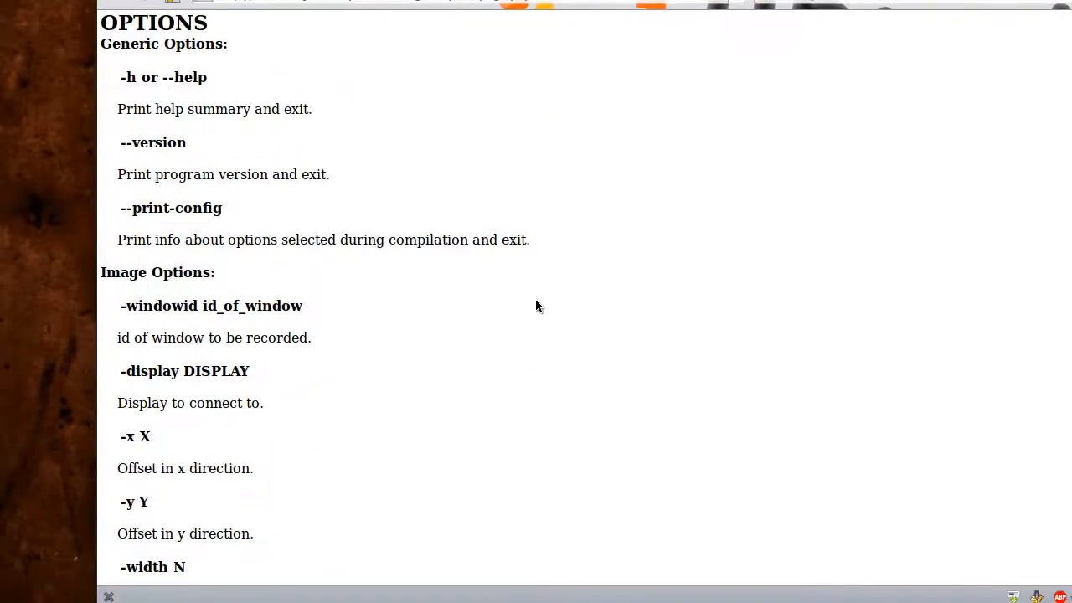
scroll(down, 3)
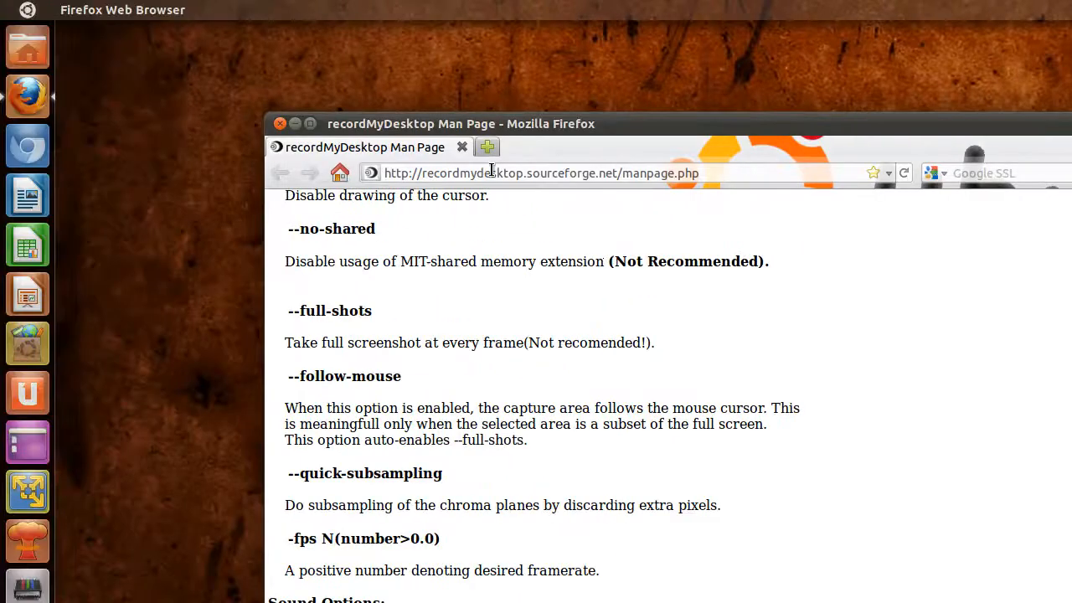
mouse_move(305, 148)
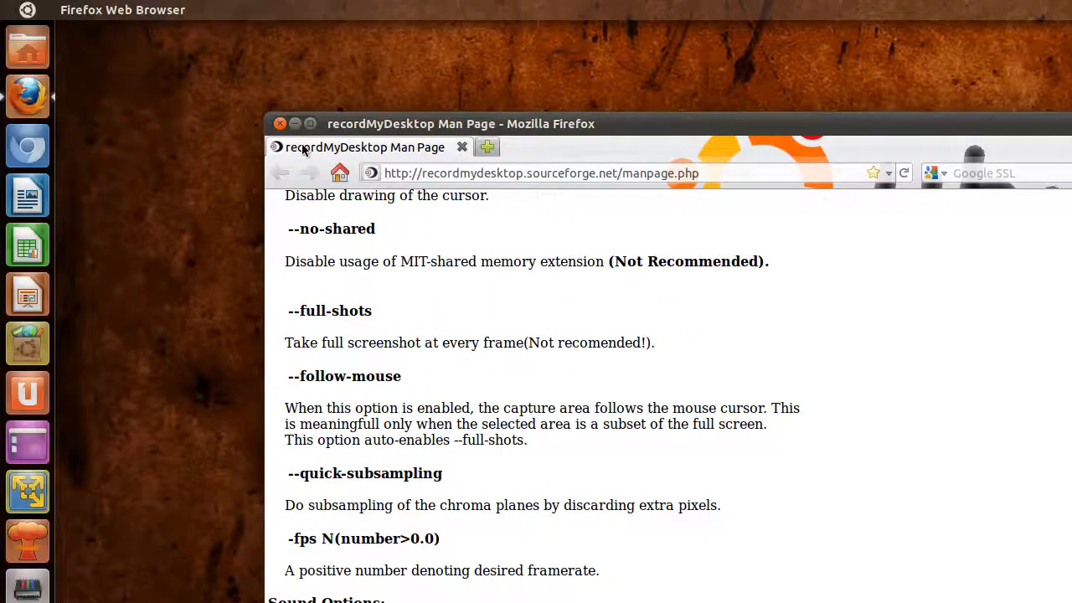
click(280, 123)
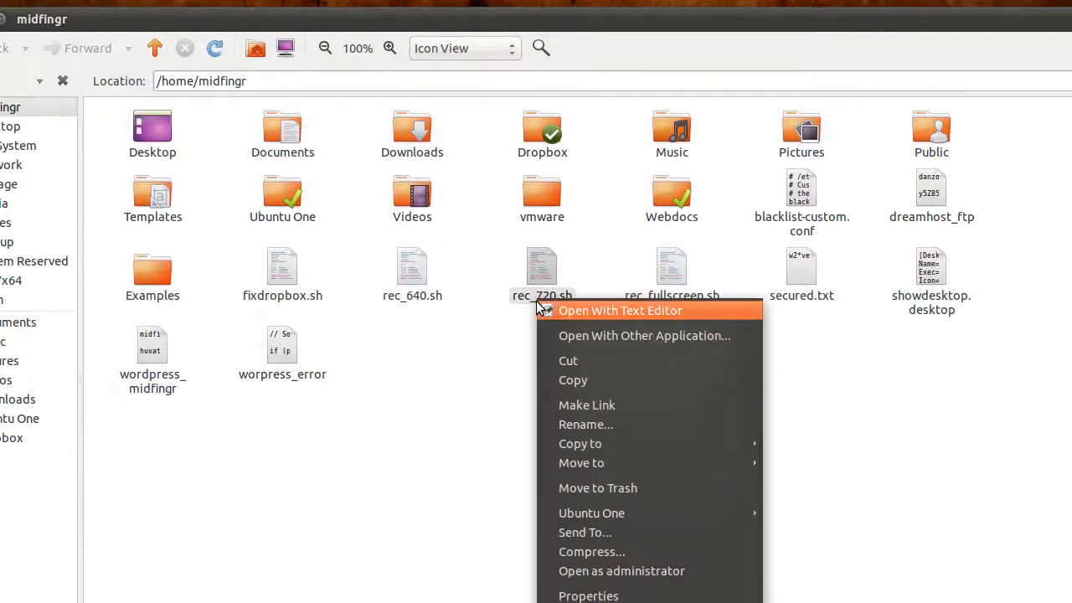
Step: Open rec_720.sh from the home folder in the text editor
click(620, 310)
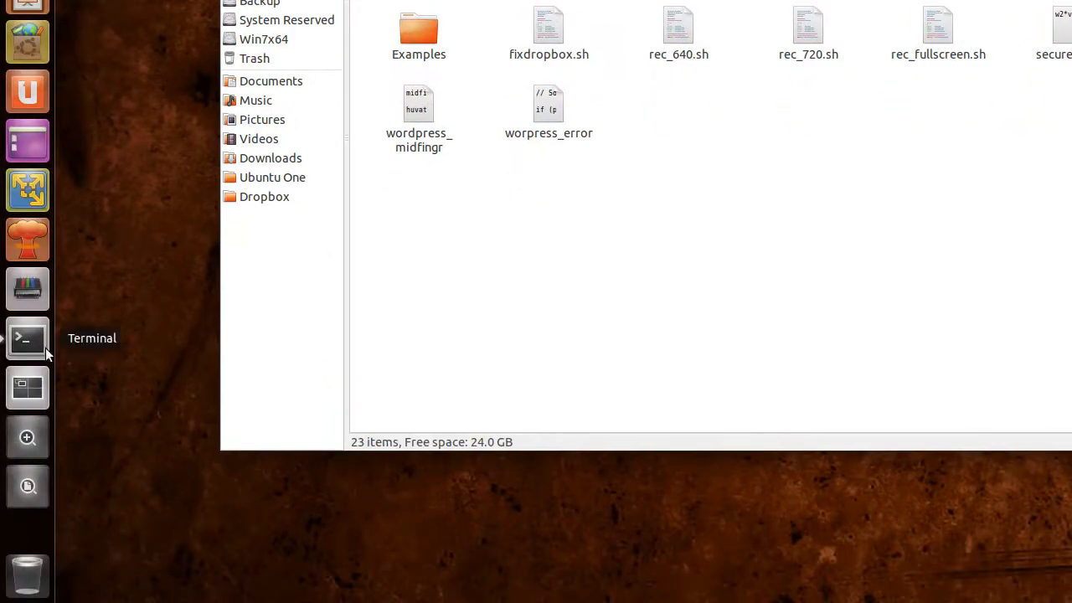
click(28, 339)
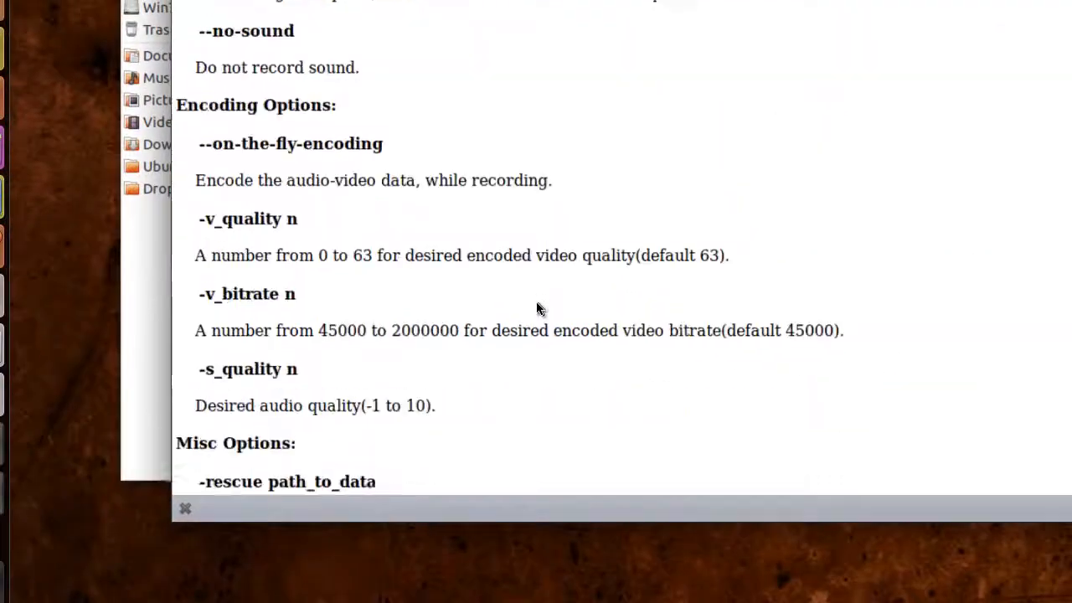
Step: Scroll the manual through Encoding, Misc Options and NOTES, then bring up the capturing terminal
scroll(down, 3)
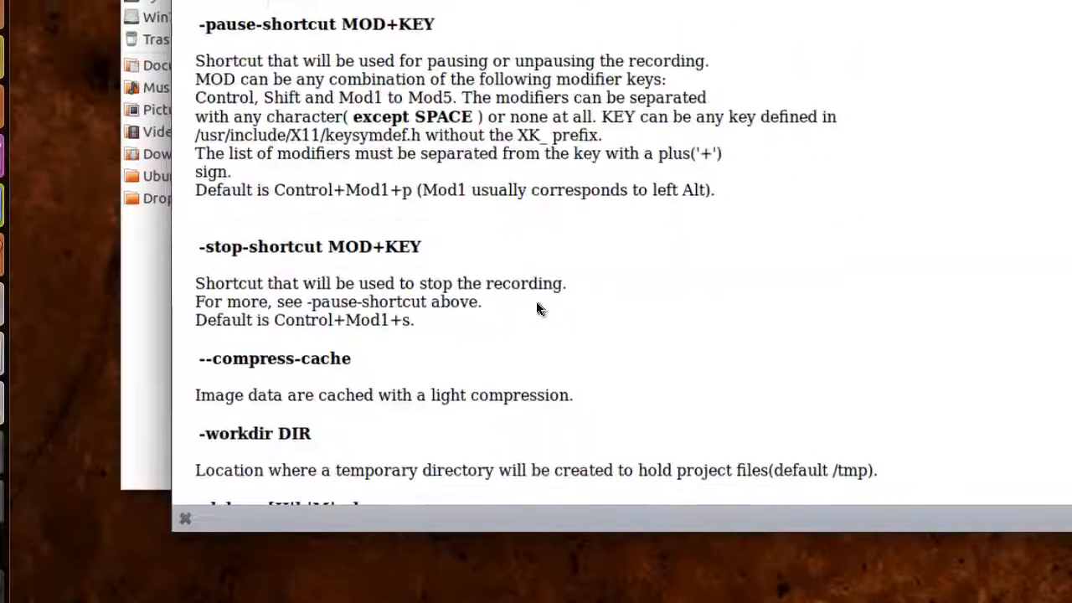
scroll(down, 3)
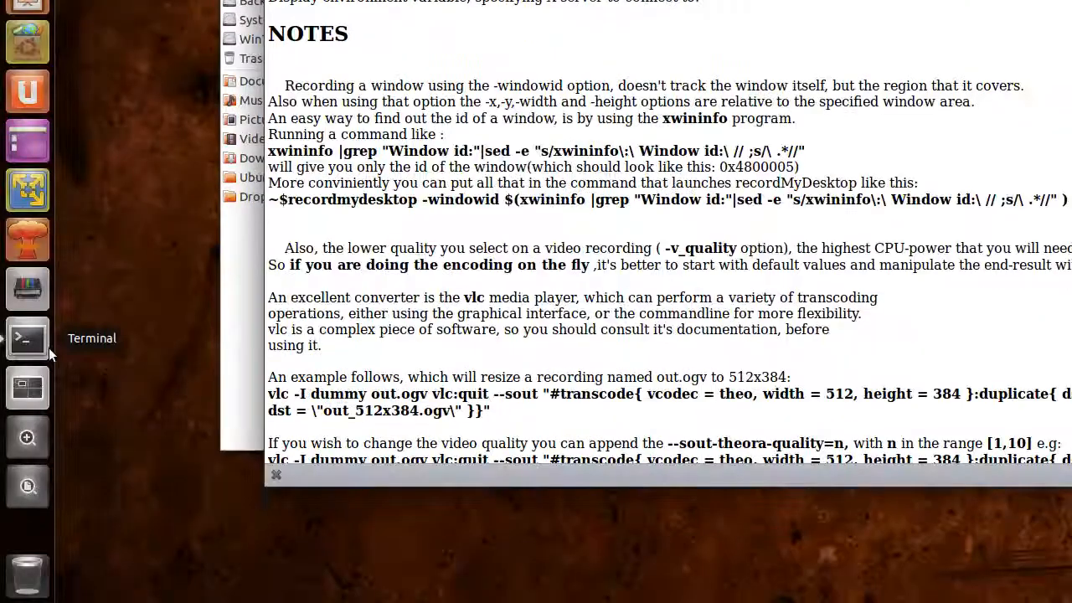
click(27, 338)
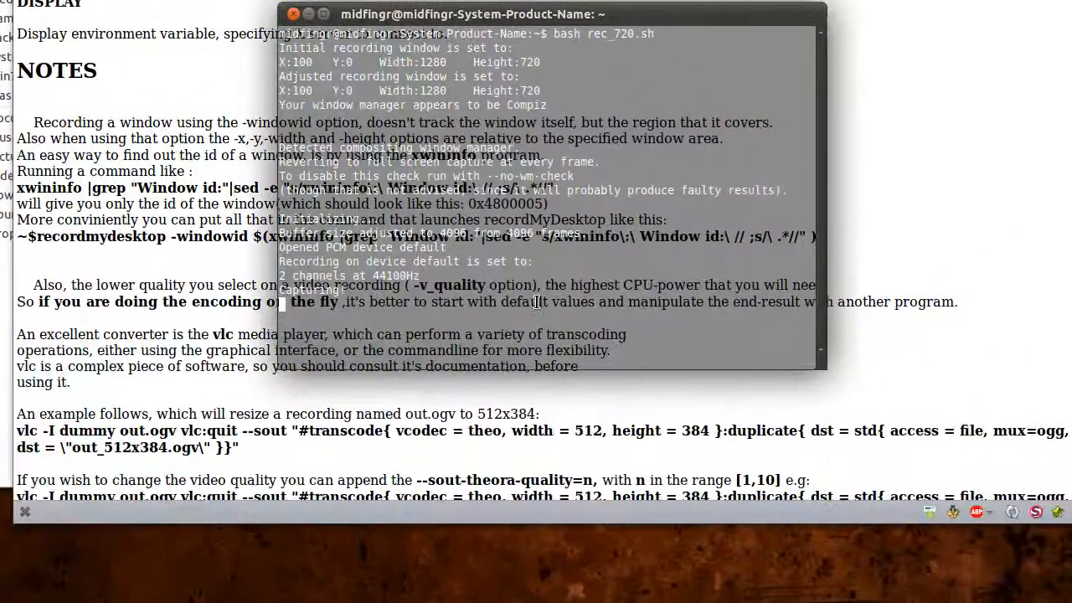